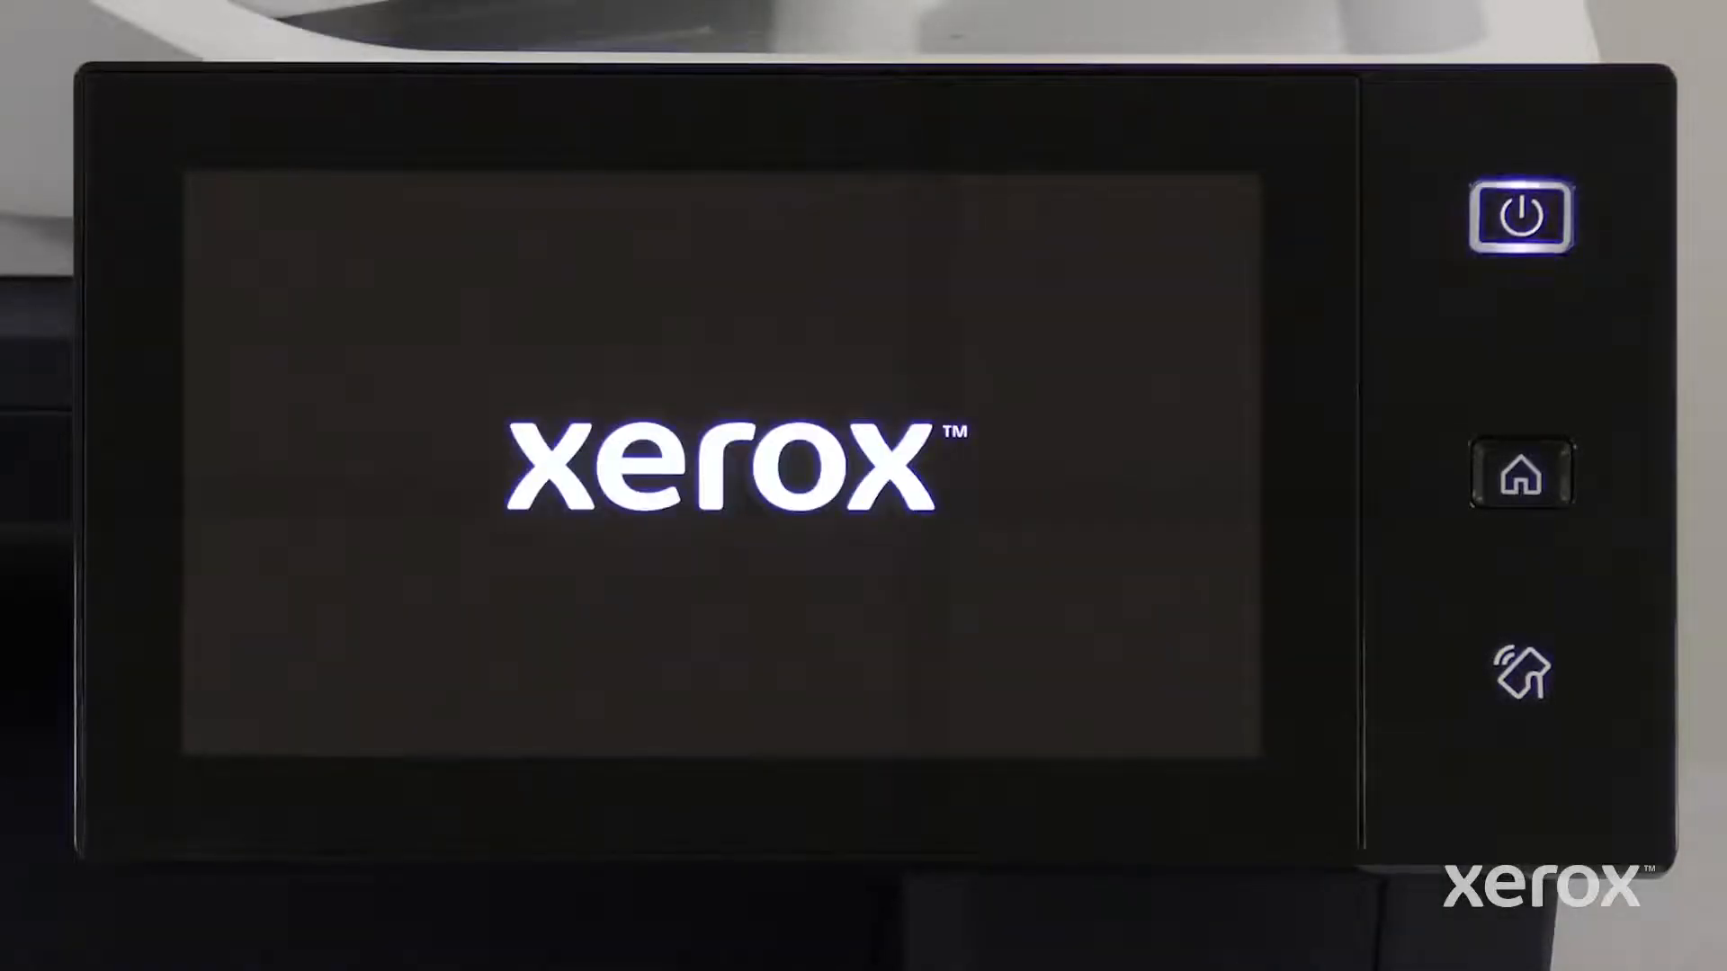
- Power on the printer and reach the Language screen with English - United States selected
{"action": "left_click", "coordinate": [1521, 215]}
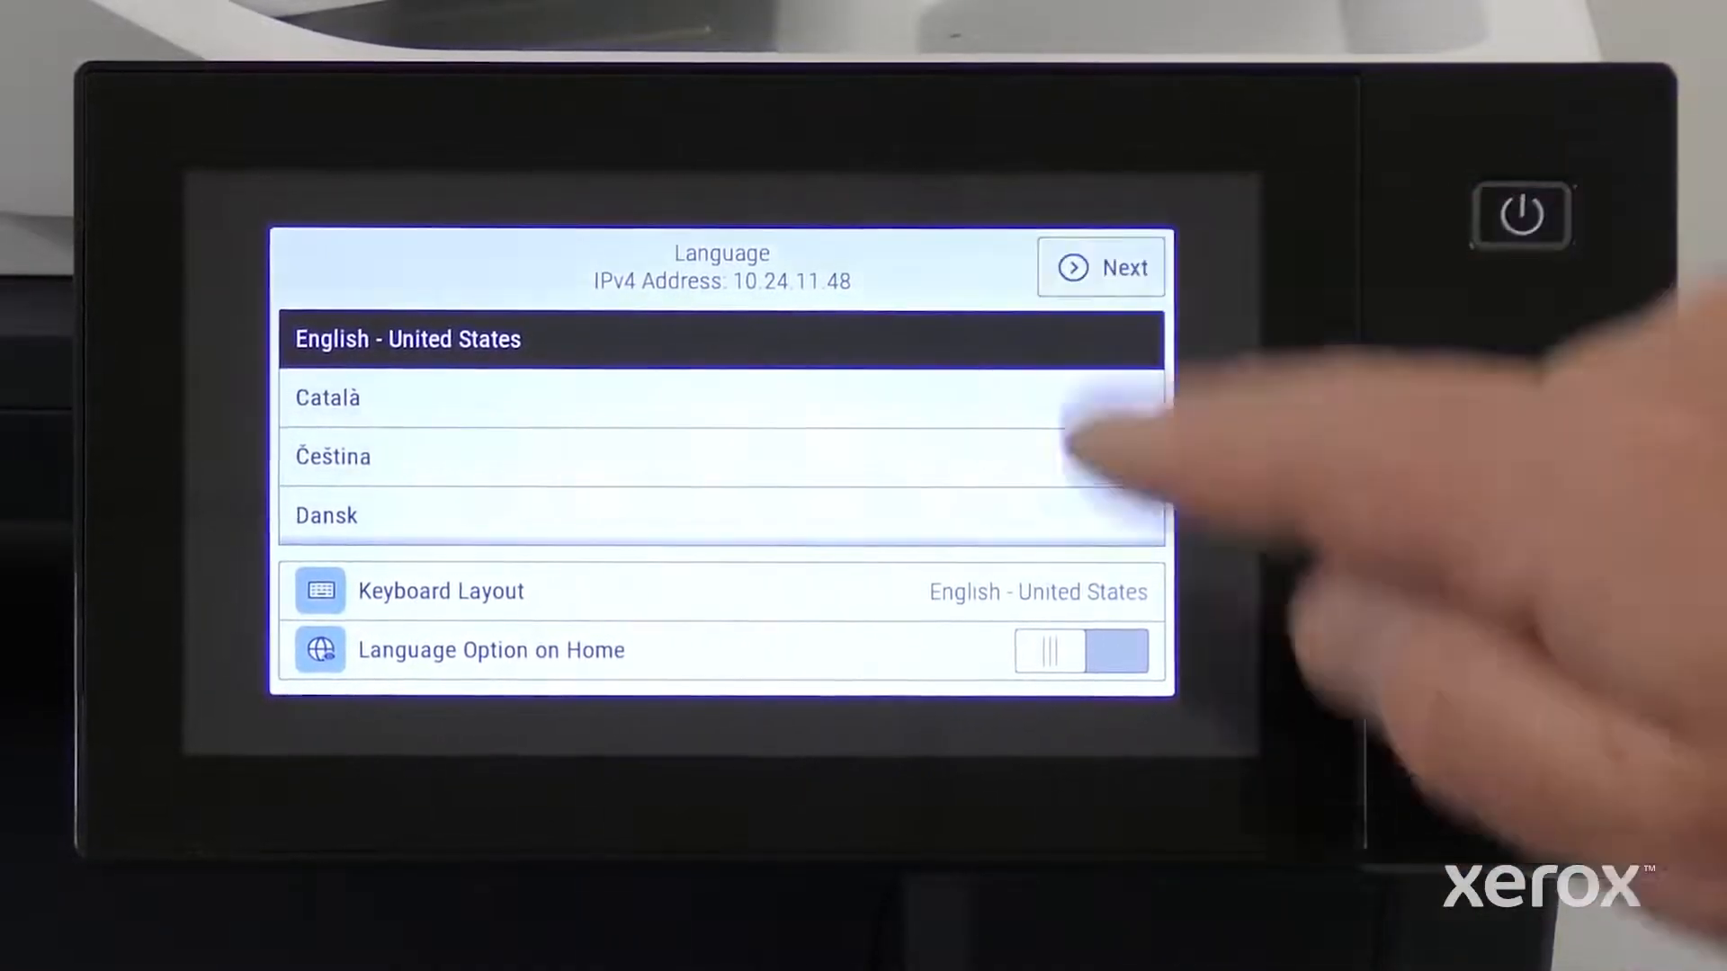
- Confirm English - United States and continue to the Xerox Easy Assist App screen
{"action": "left_click", "coordinate": [1100, 268]}
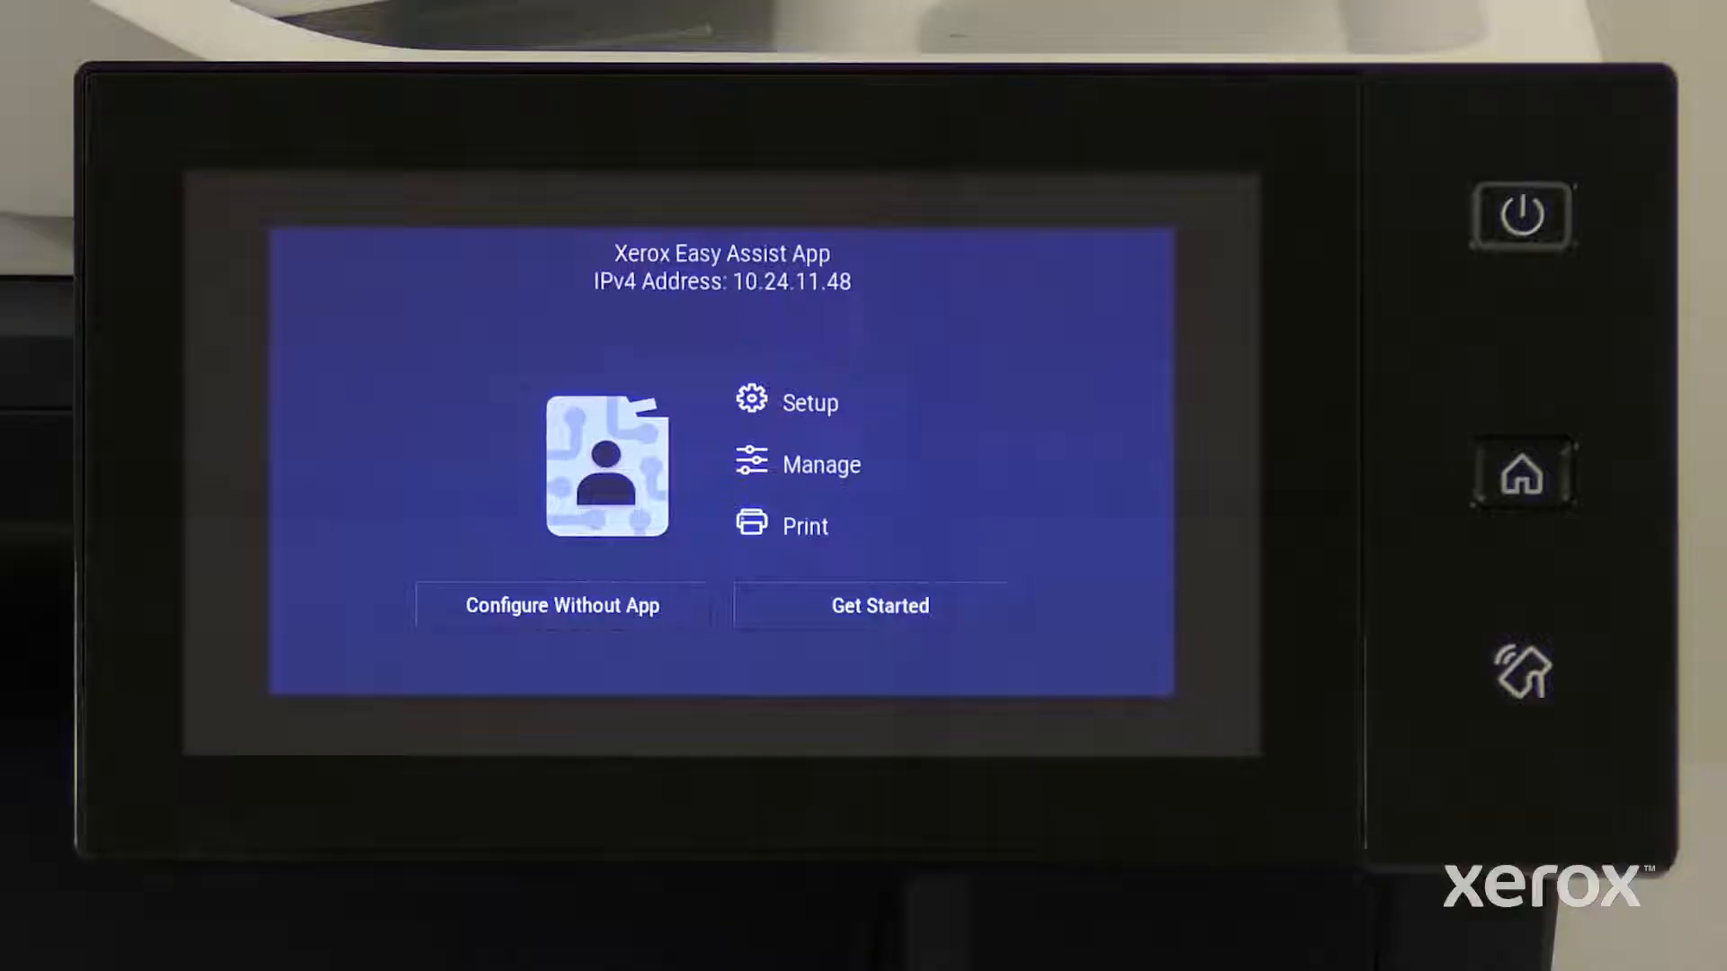
- Choose Configure Without App to reach the Device Setup welcome
{"action": "left_click", "coordinate": [879, 606]}
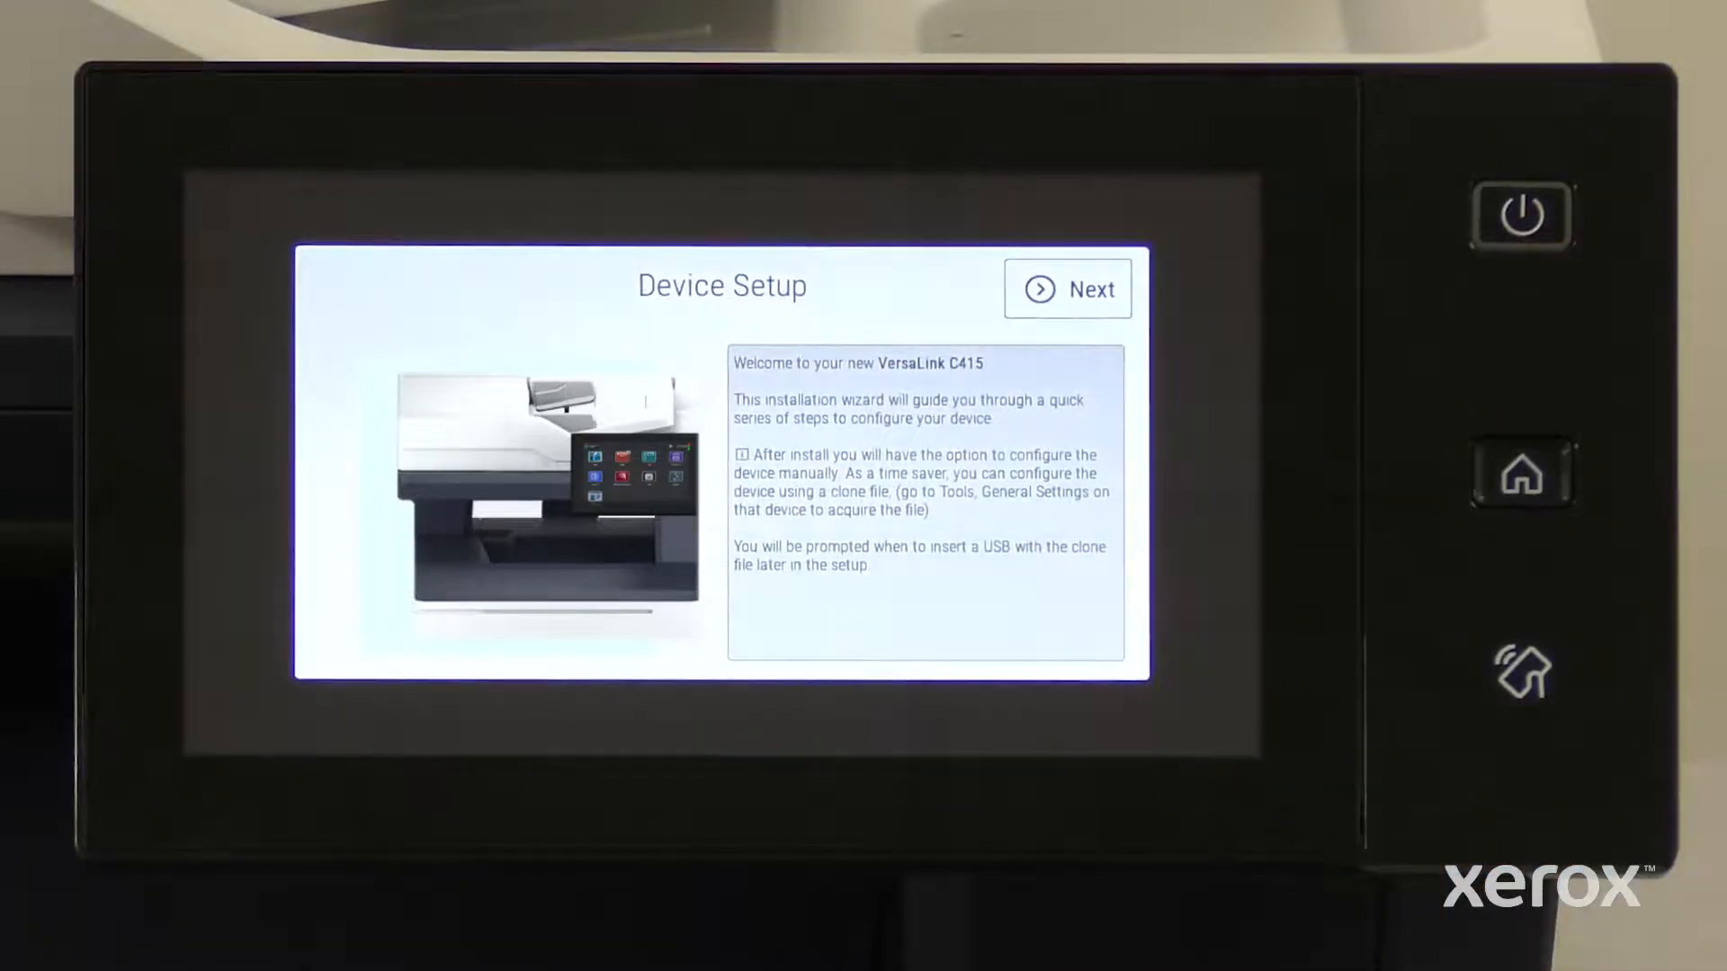
- Set region America, time zone Eastern Time (US & Canada), and accept the date and time
{"action": "left_click", "coordinate": [1069, 288]}
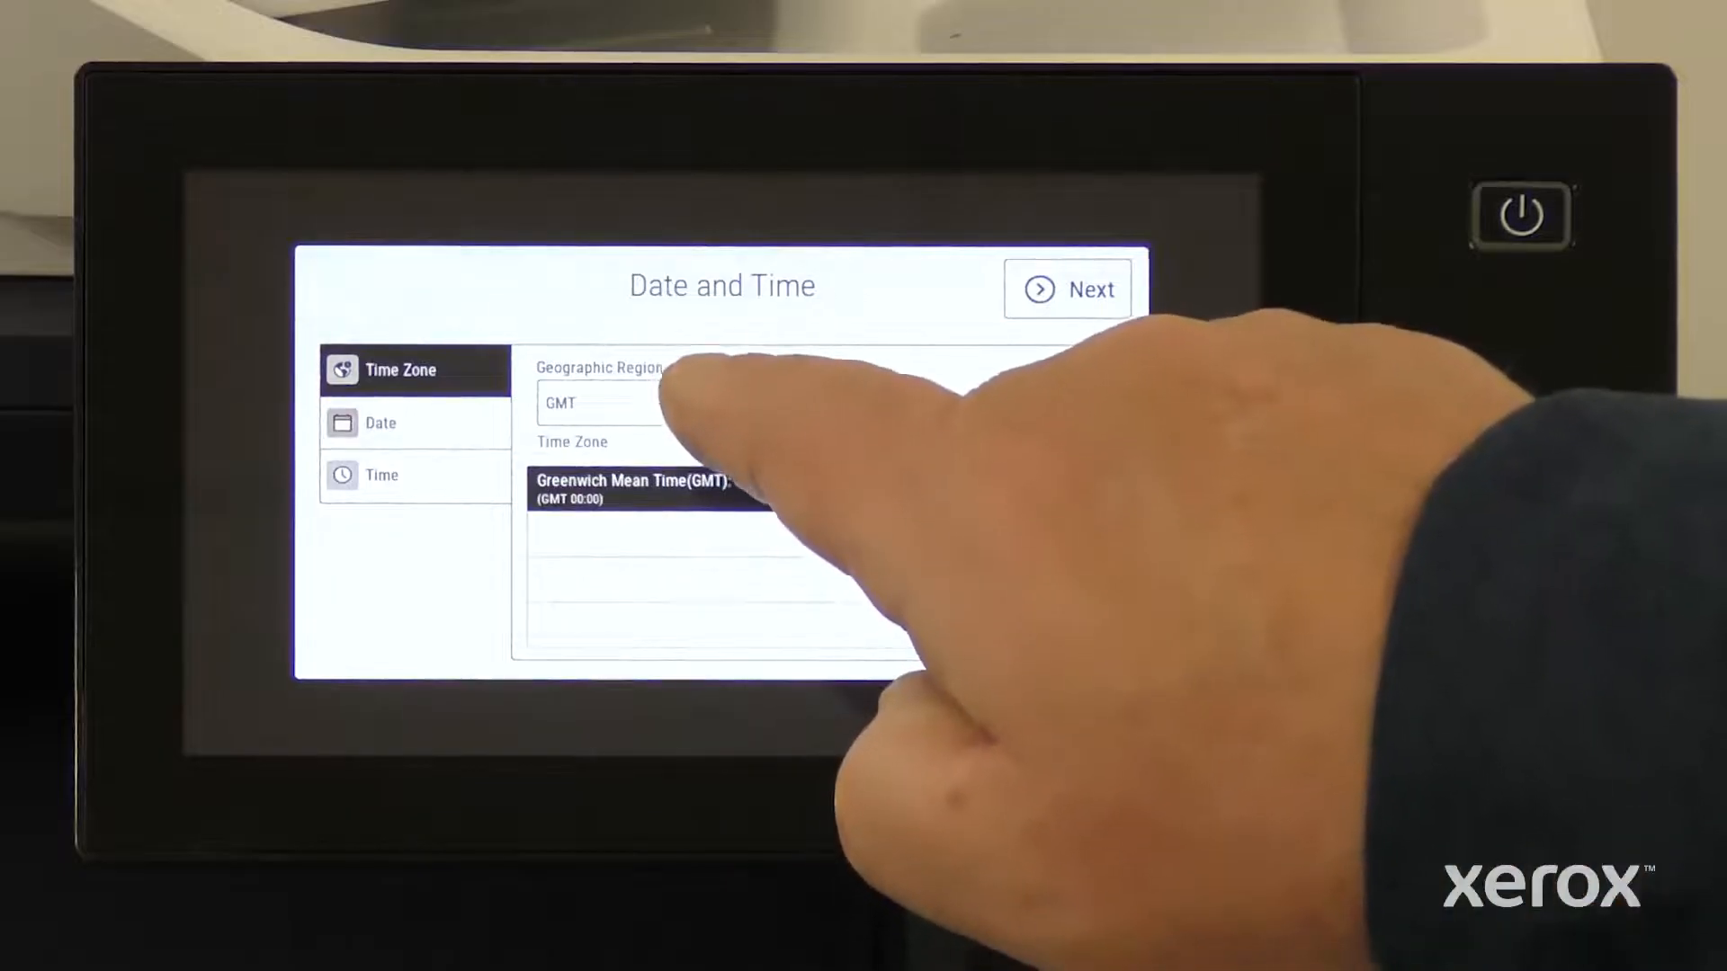
{"action": "left_click", "coordinate": [597, 403]}
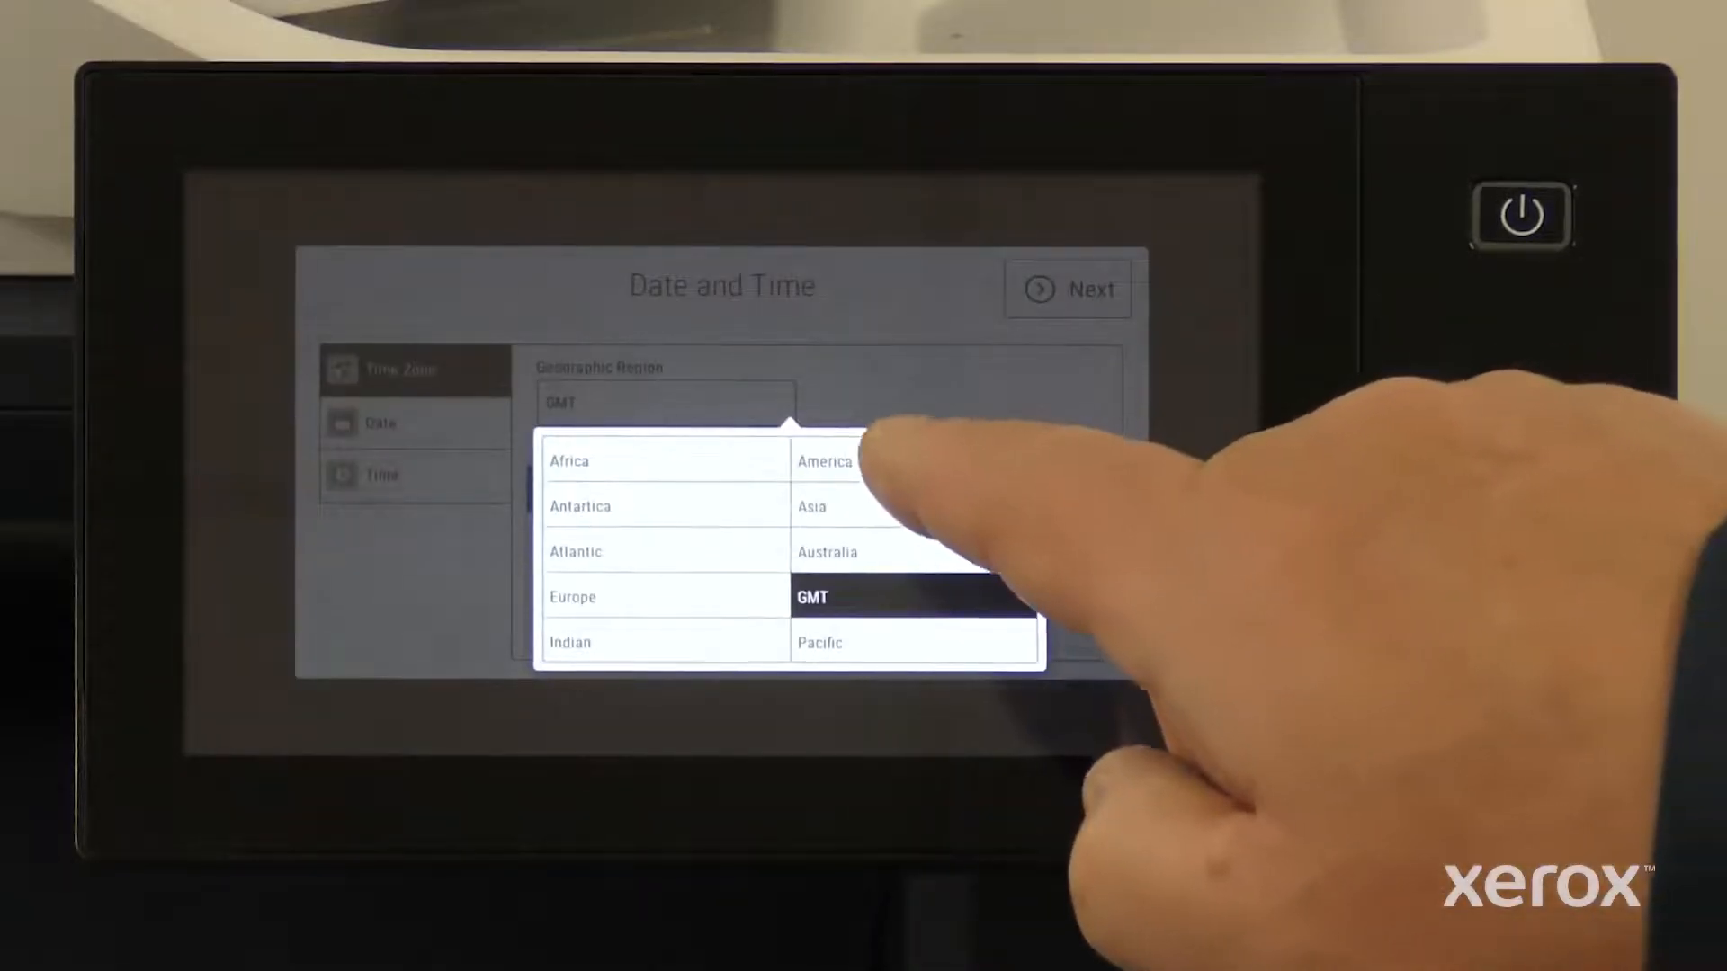
{"action": "left_click", "coordinate": [825, 461]}
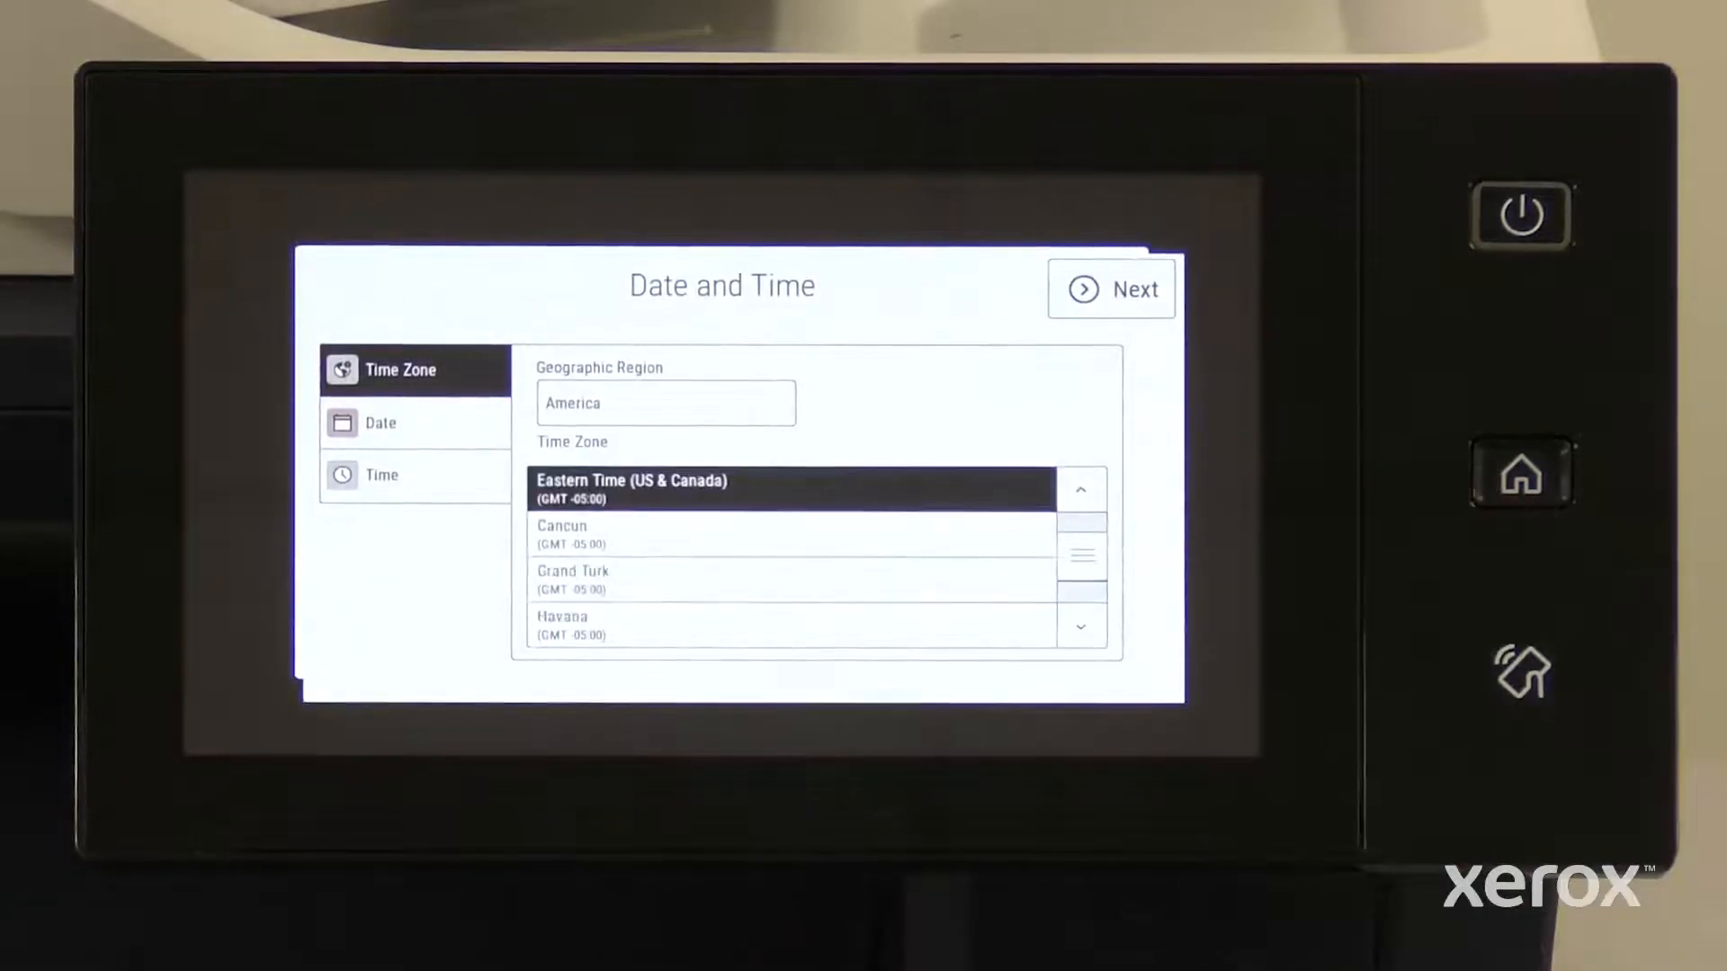
{"action": "left_click", "coordinate": [380, 423]}
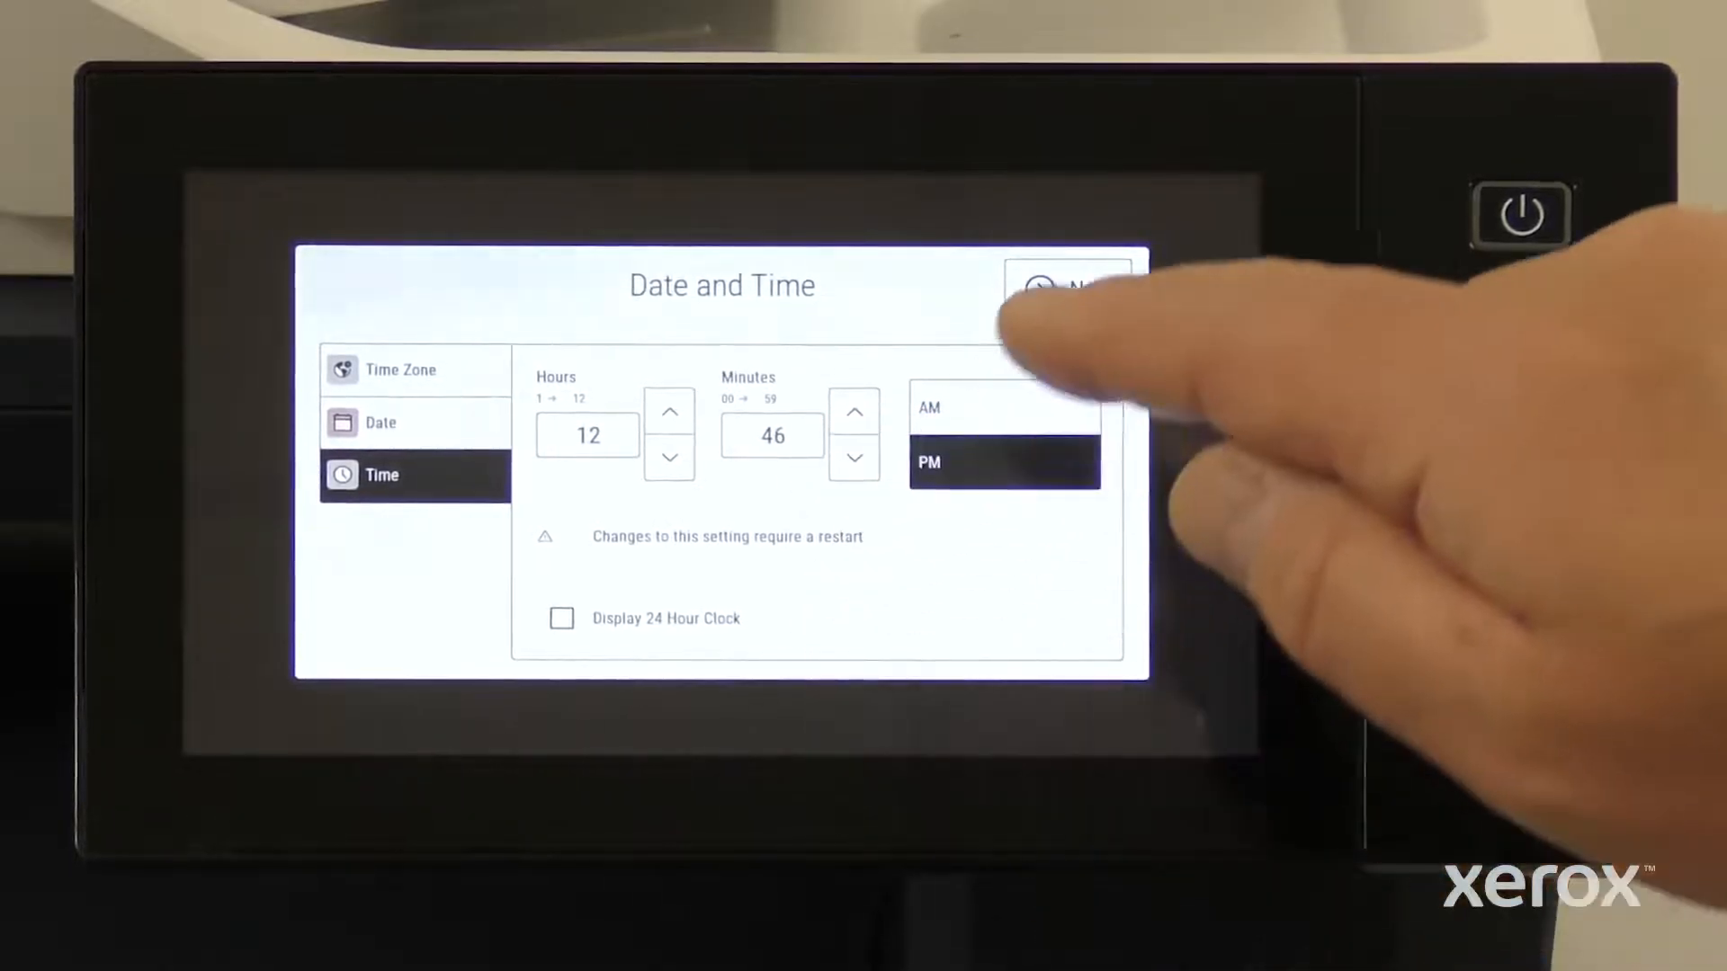
{"action": "left_click", "coordinate": [1067, 283]}
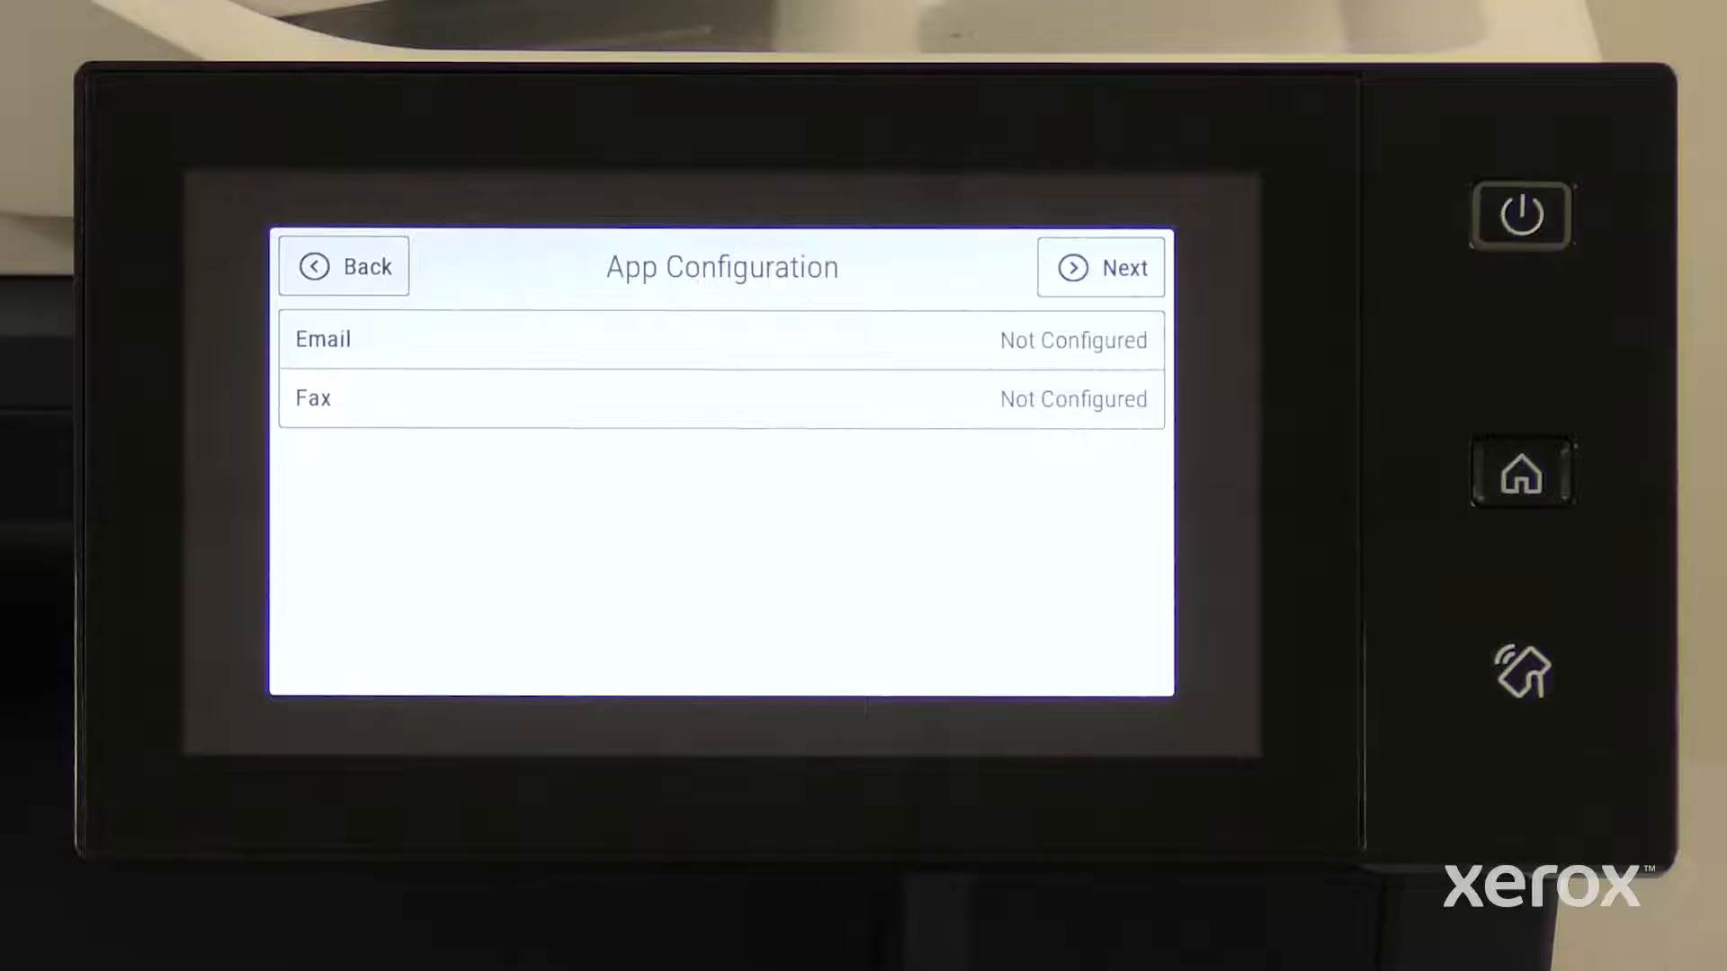
- Skip email and fax setup and choose Inches for paper size preference
{"action": "left_click", "coordinate": [1101, 268]}
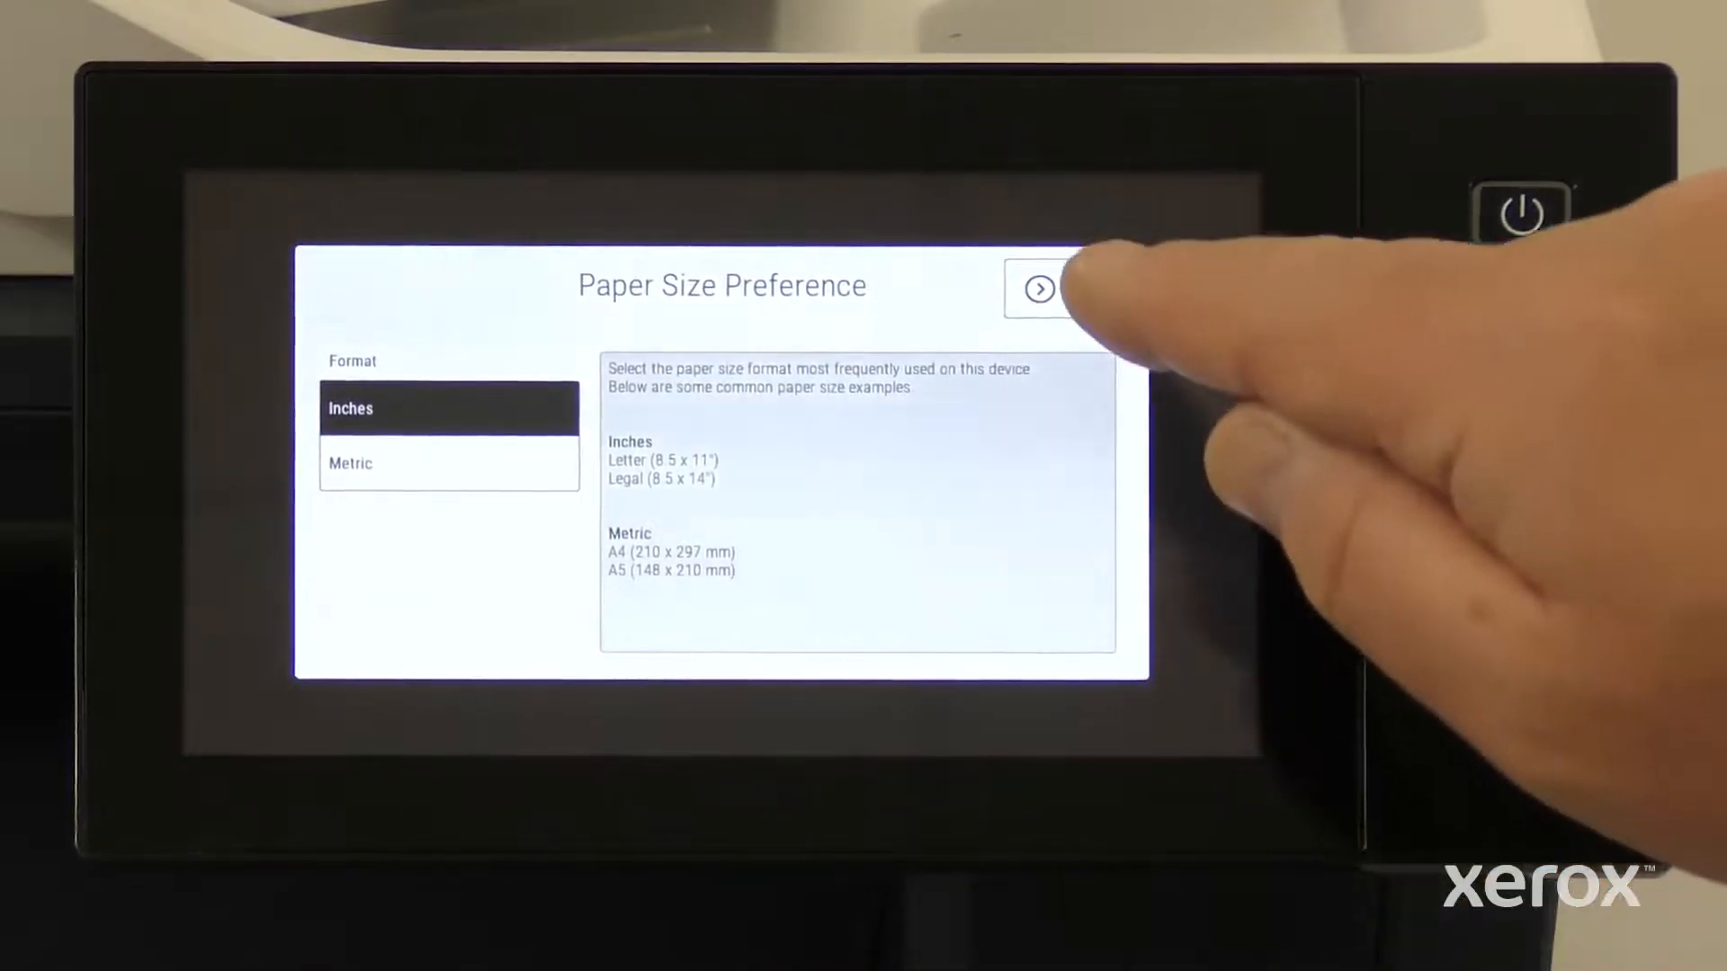
{"action": "left_click", "coordinate": [1038, 288]}
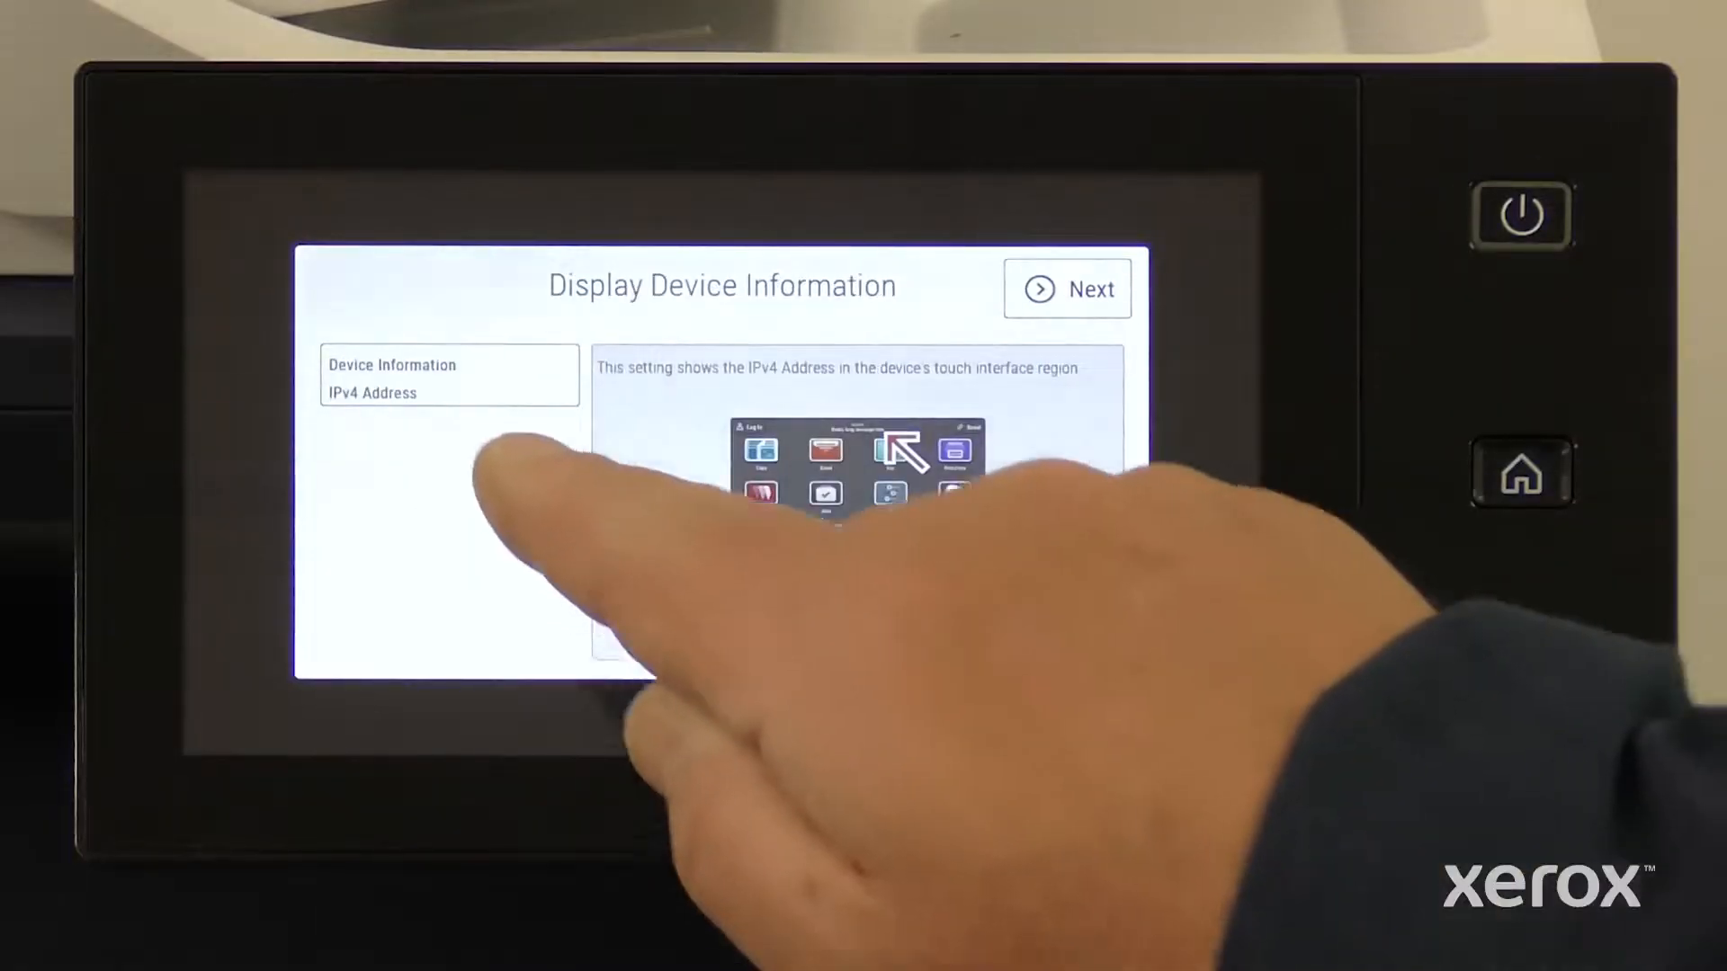
- Set IPv4 Address as the device information shown on the panel
{"action": "left_click", "coordinate": [448, 379]}
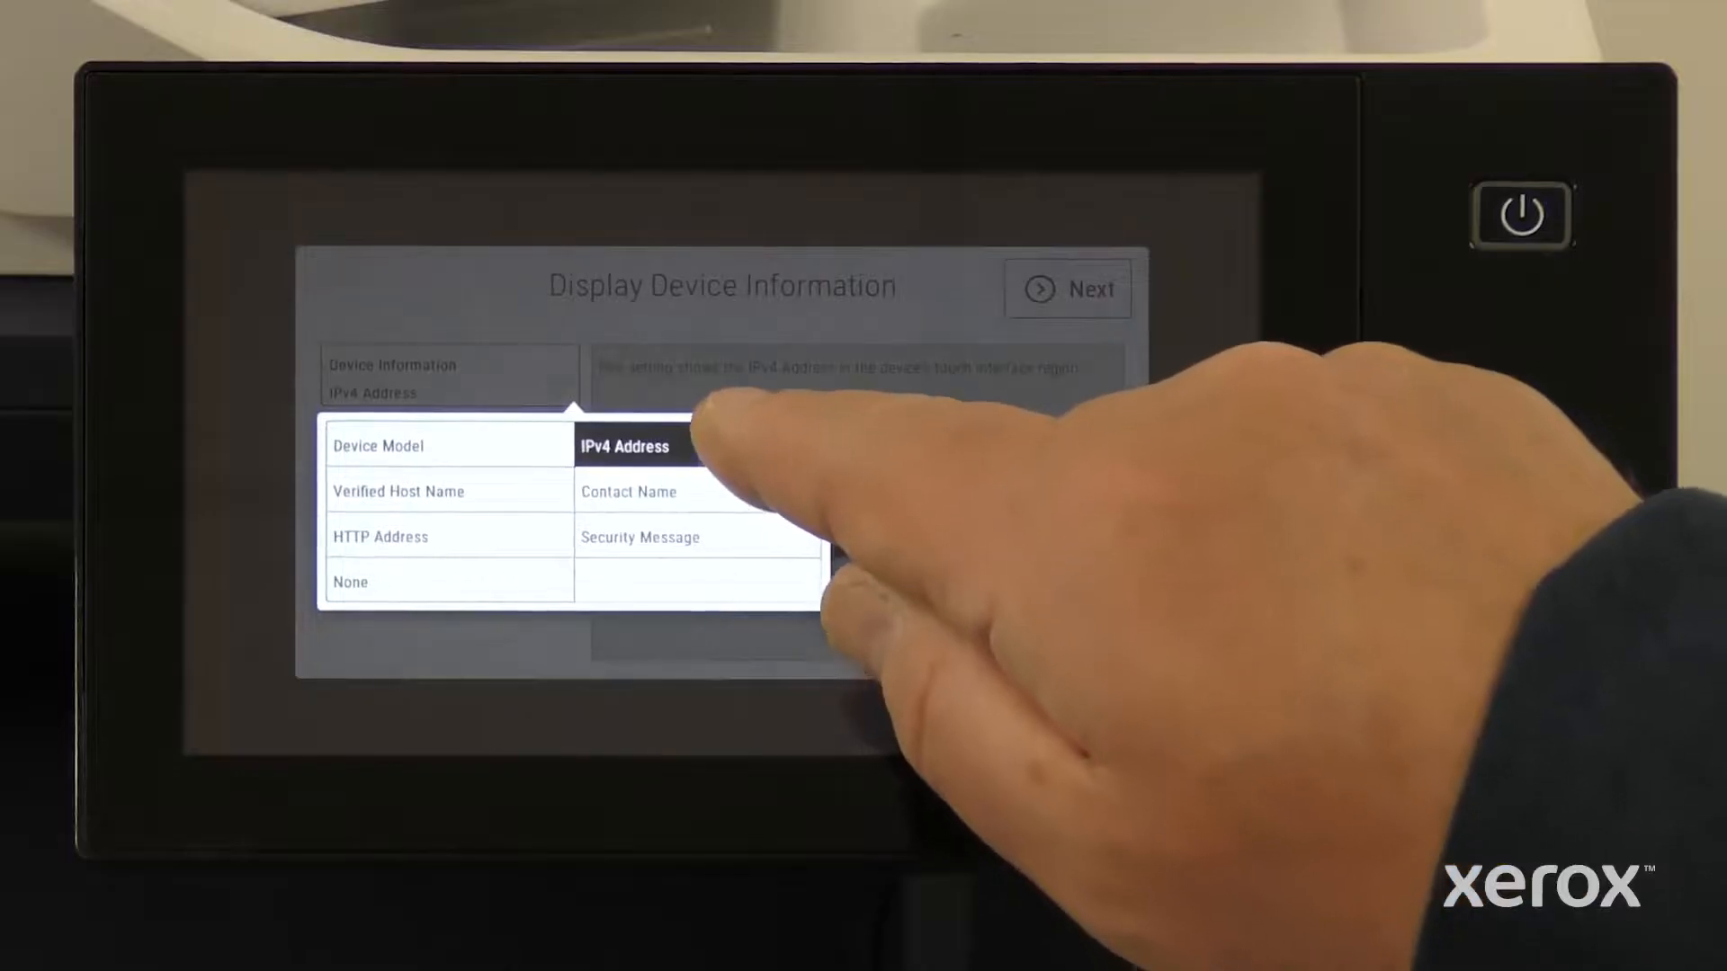
{"action": "left_click", "coordinate": [624, 446]}
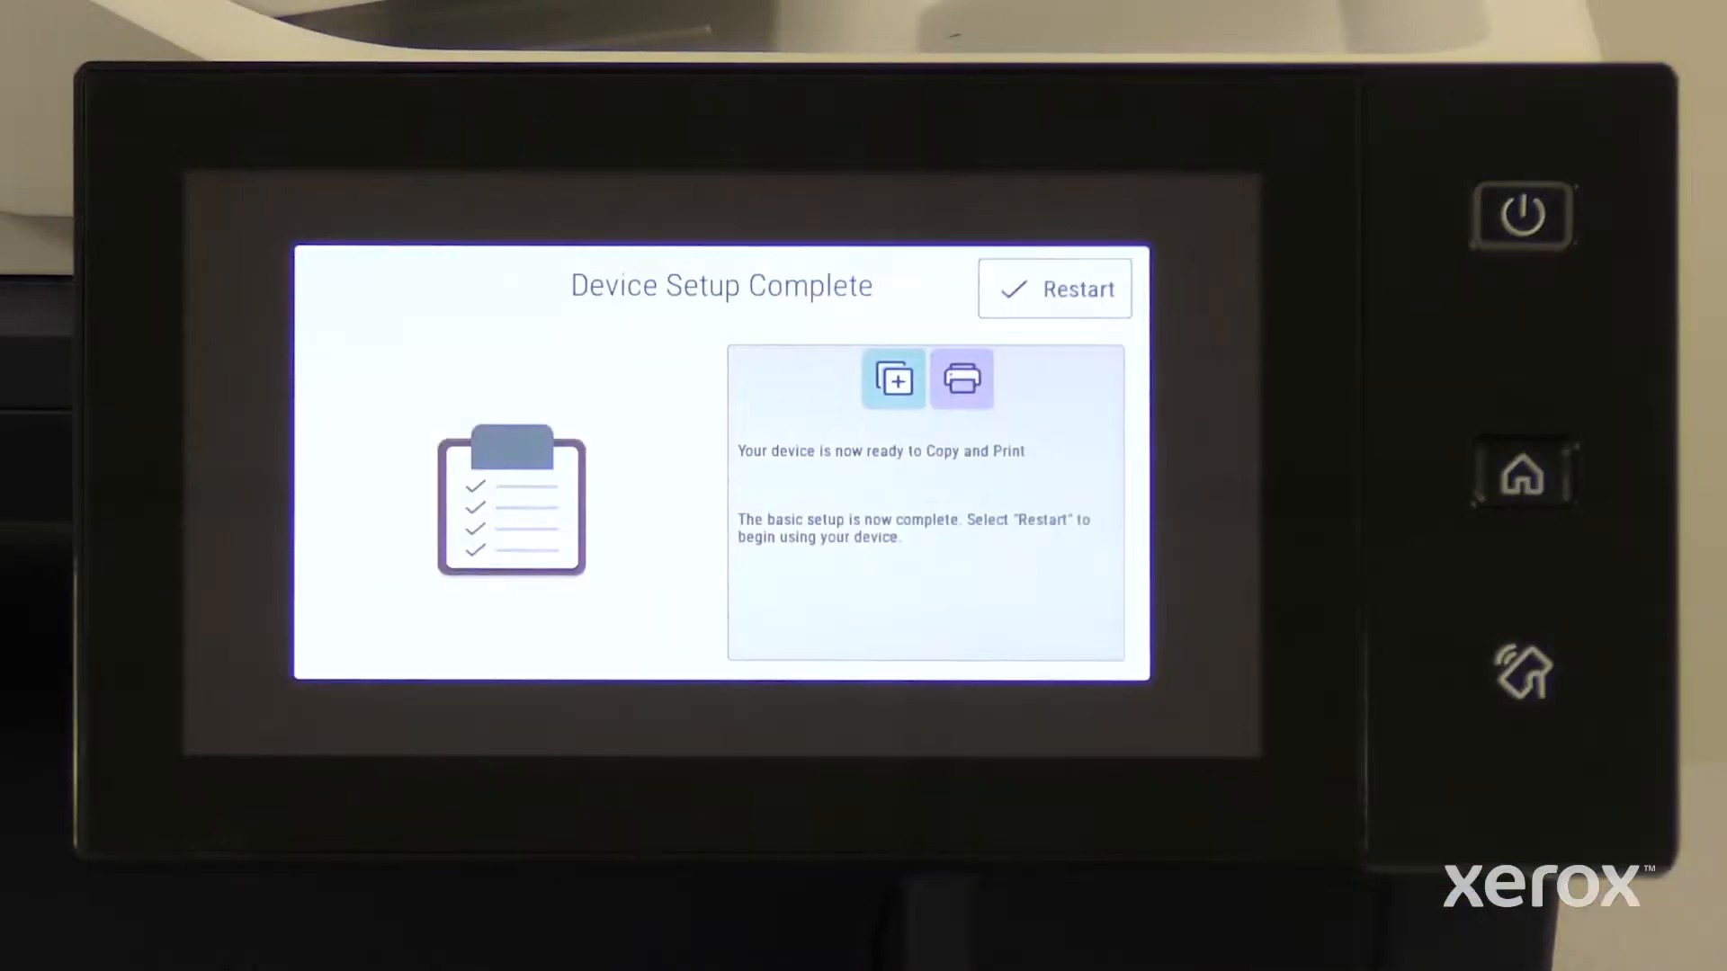
- Restart the printer from the Device Setup Complete screen
{"action": "left_click", "coordinate": [1052, 289]}
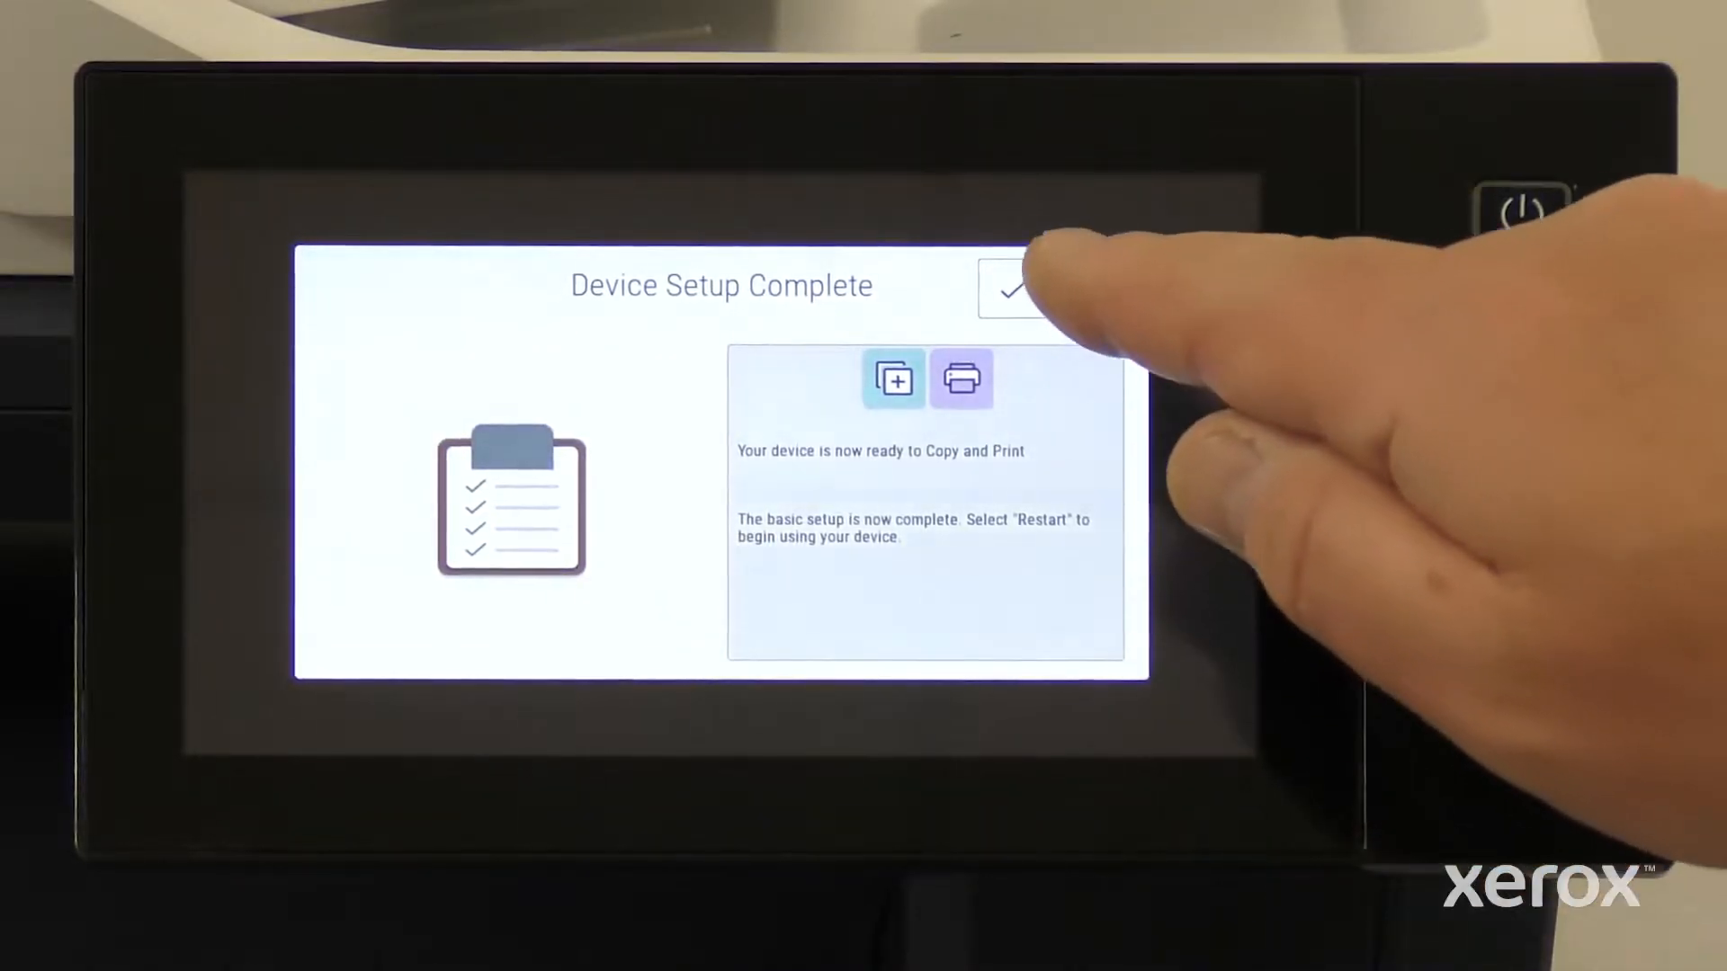
{"action": "left_click", "coordinate": [1055, 288]}
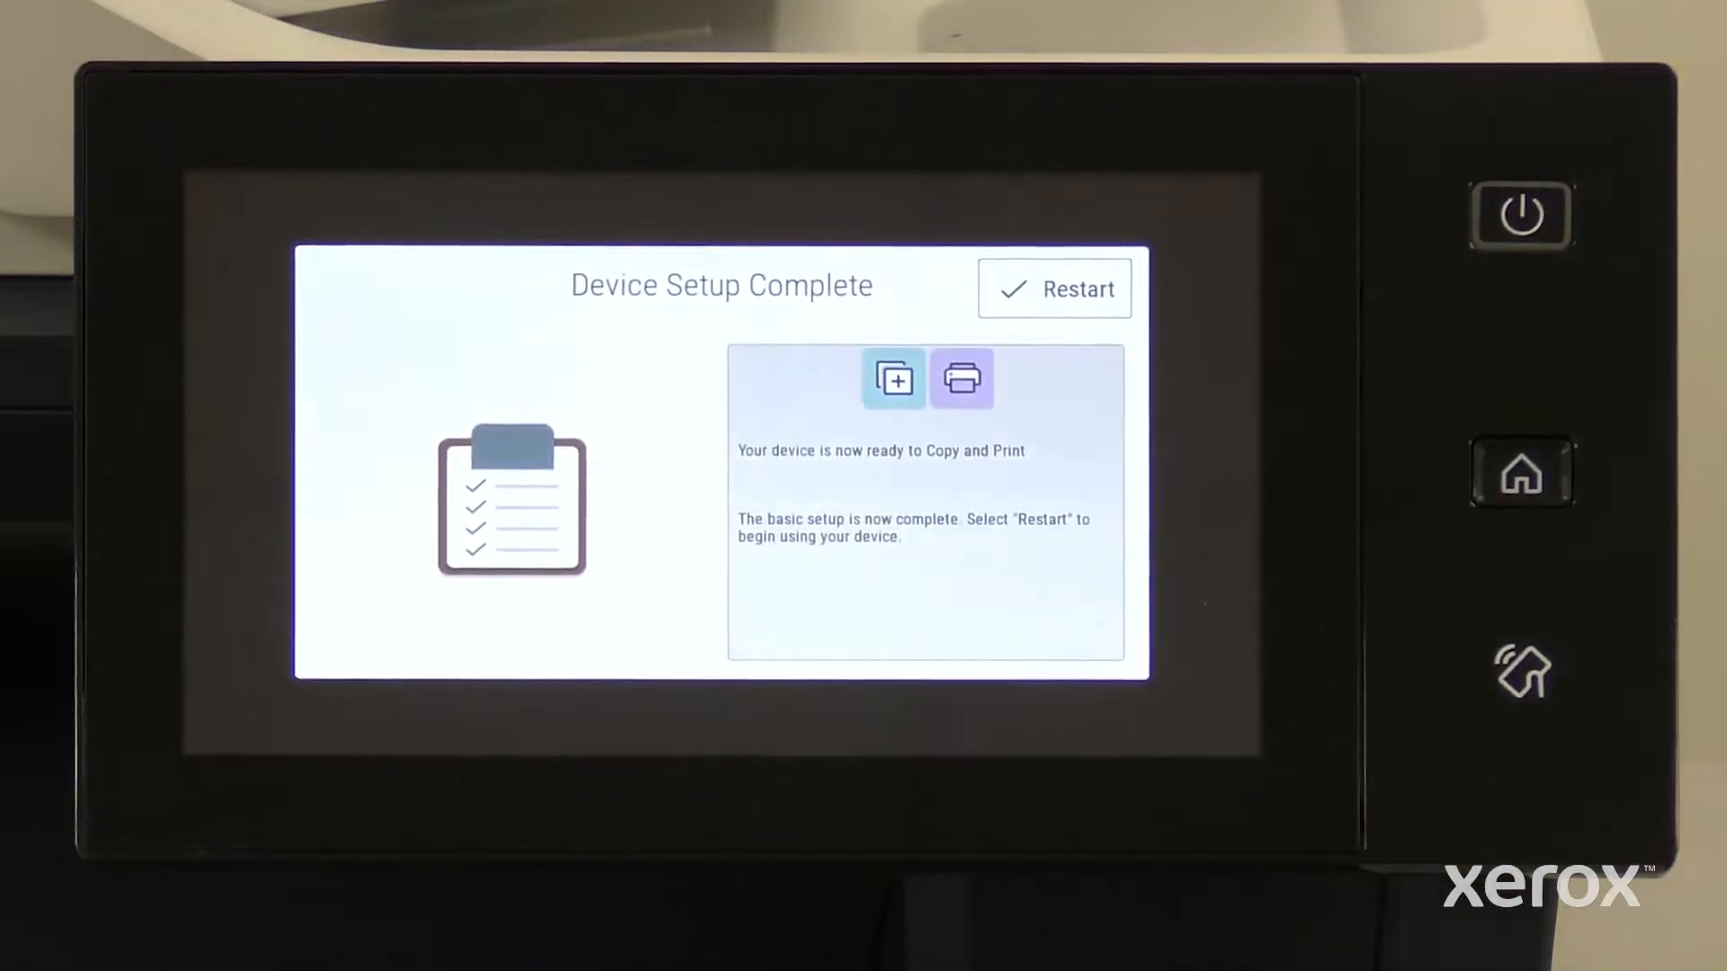
{"action": "left_click", "coordinate": [1055, 288]}
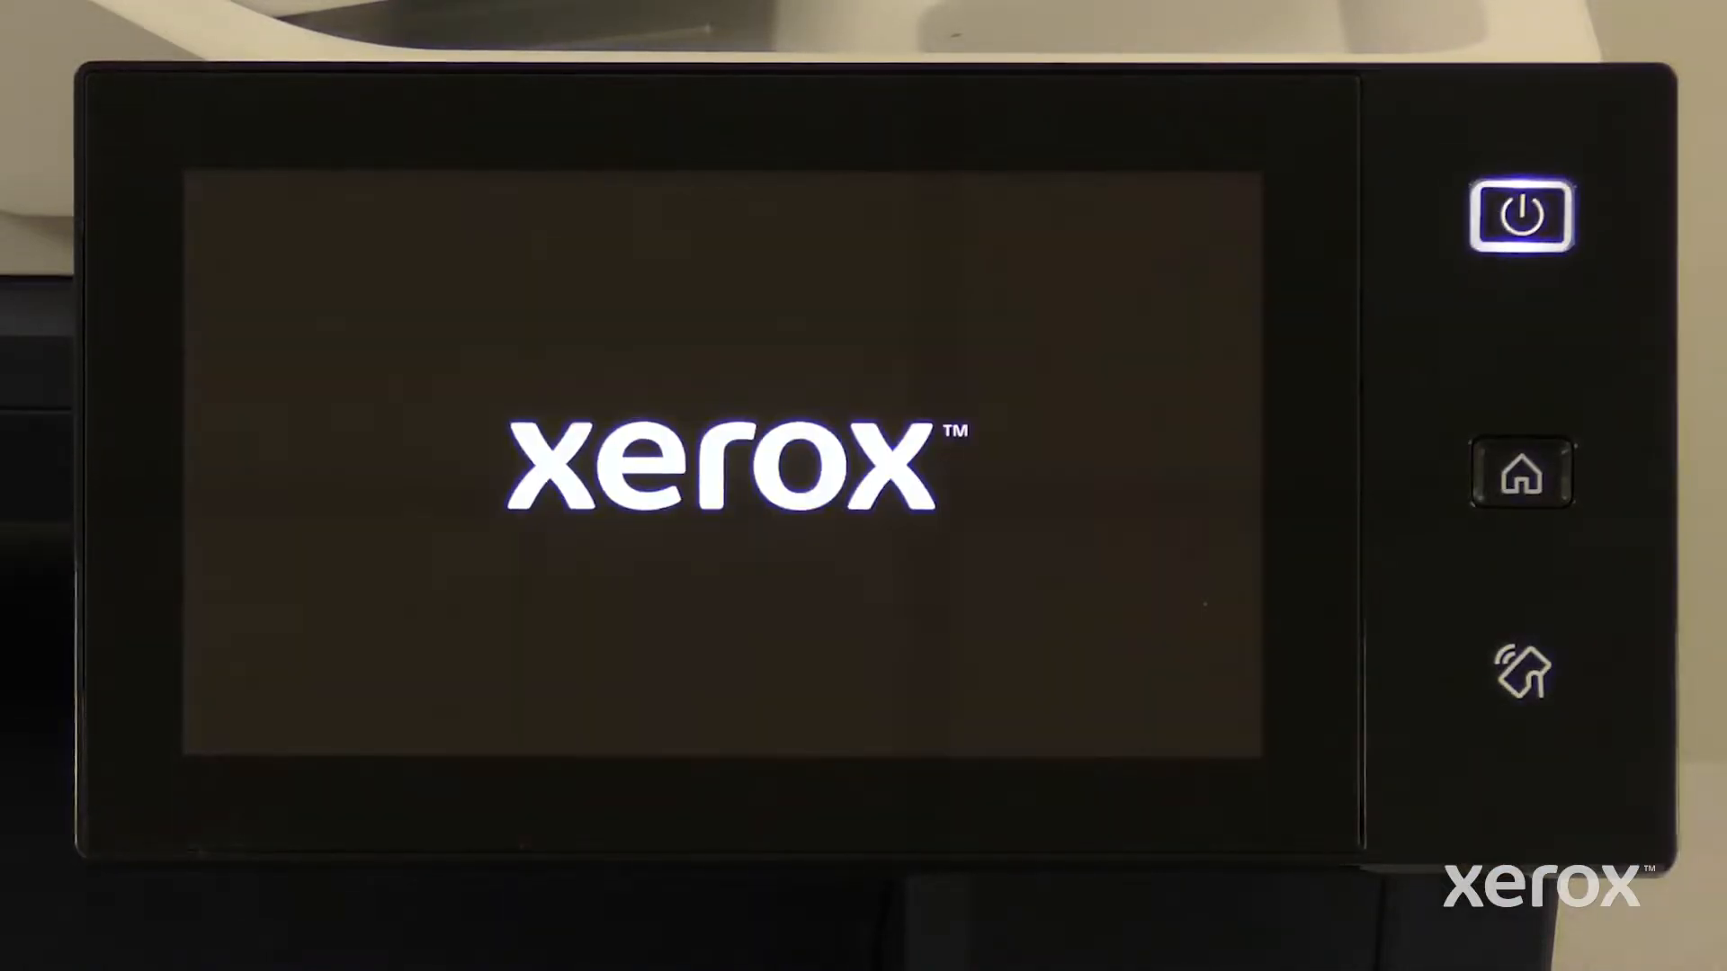